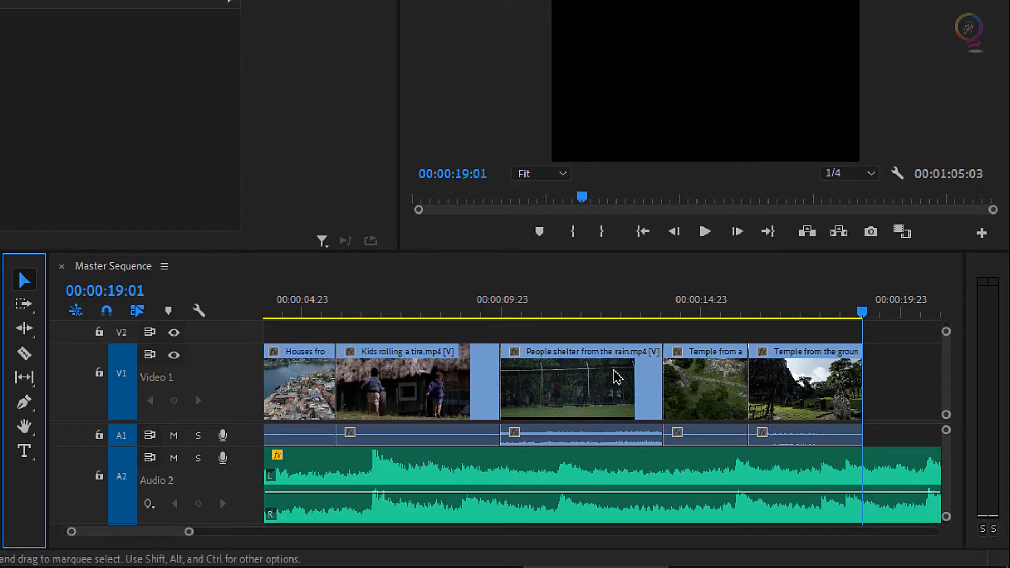
# - Lift the Kids rolling a tire clip out of the timeline, leaving a gap after Houses
pyautogui.click(417, 382)
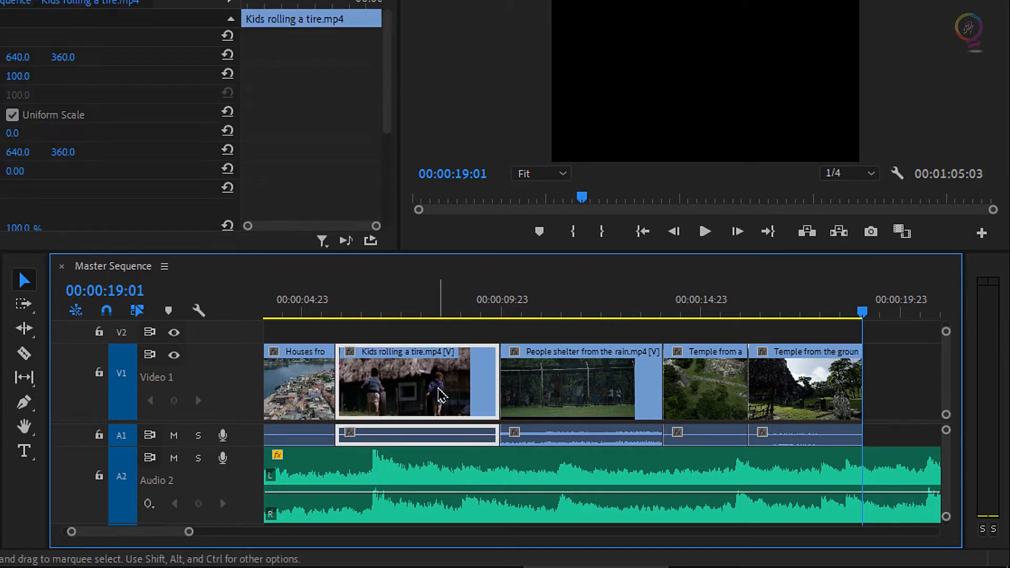
pyautogui.press('Delete')
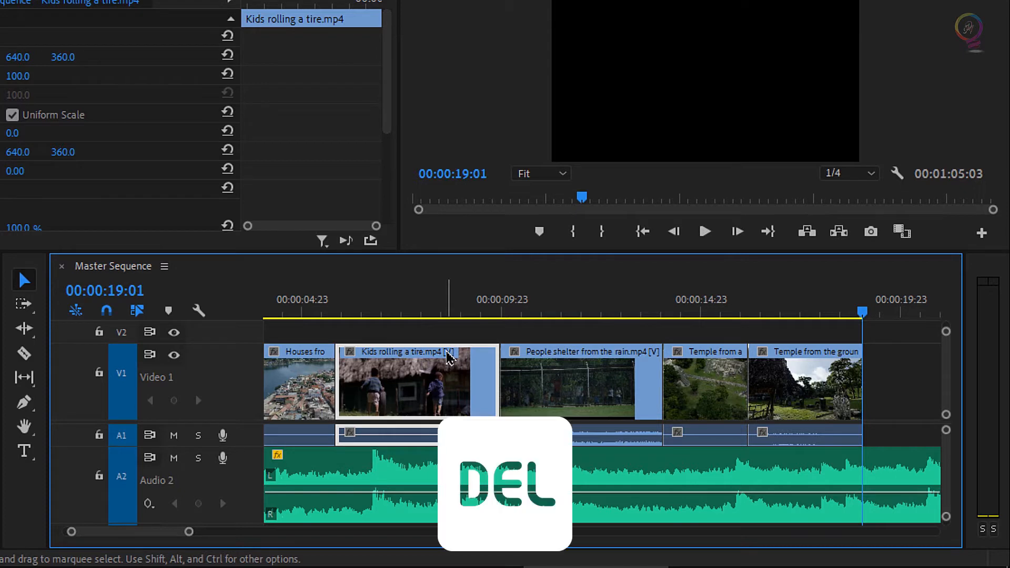
pyautogui.press('Delete')
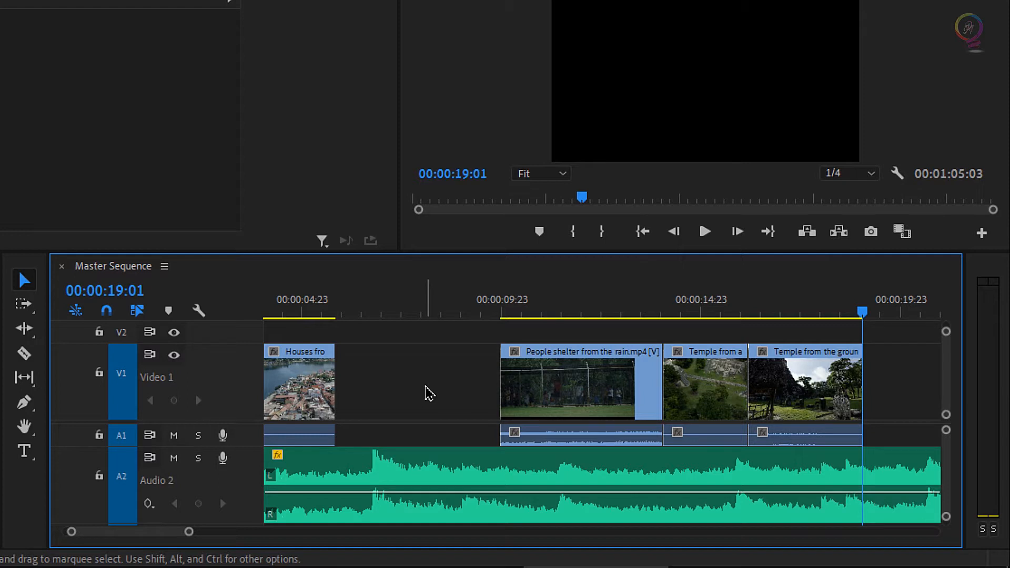
pyautogui.moveTo(453, 395)
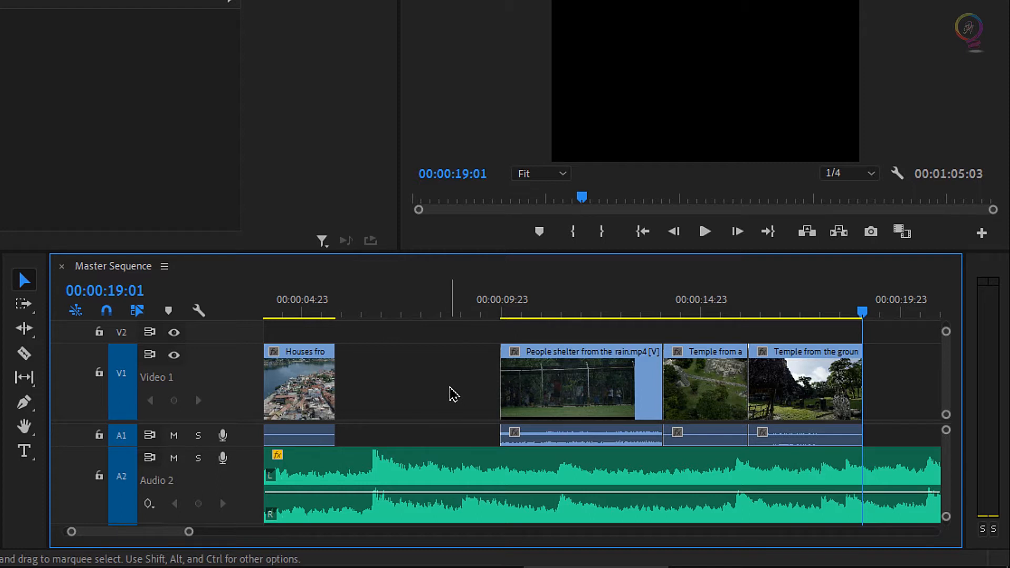
# - Undo the lift and reselect the Kids rolling a tire clip for a ripple delete
pyautogui.press('ctrl+z')
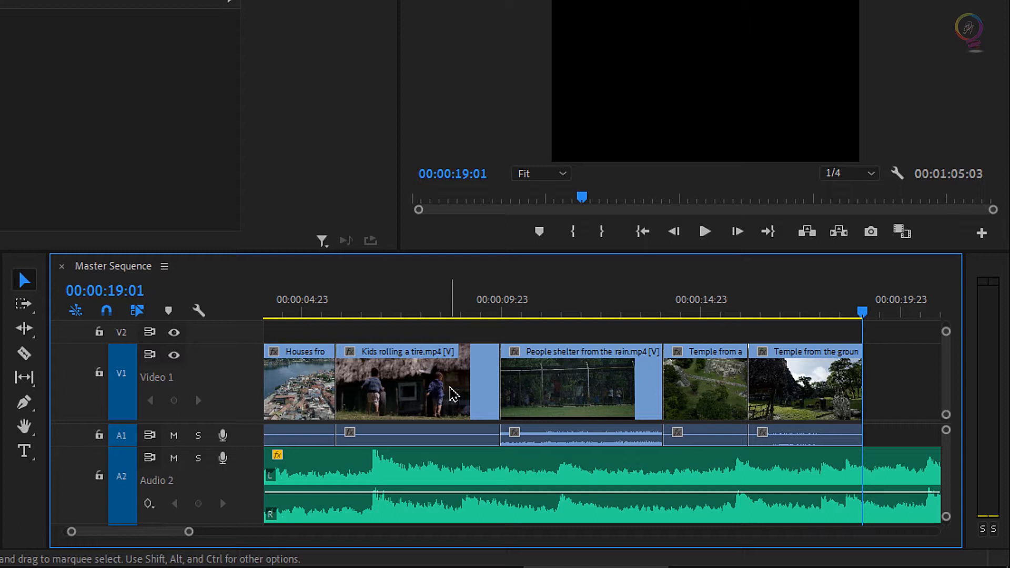
pyautogui.click(417, 382)
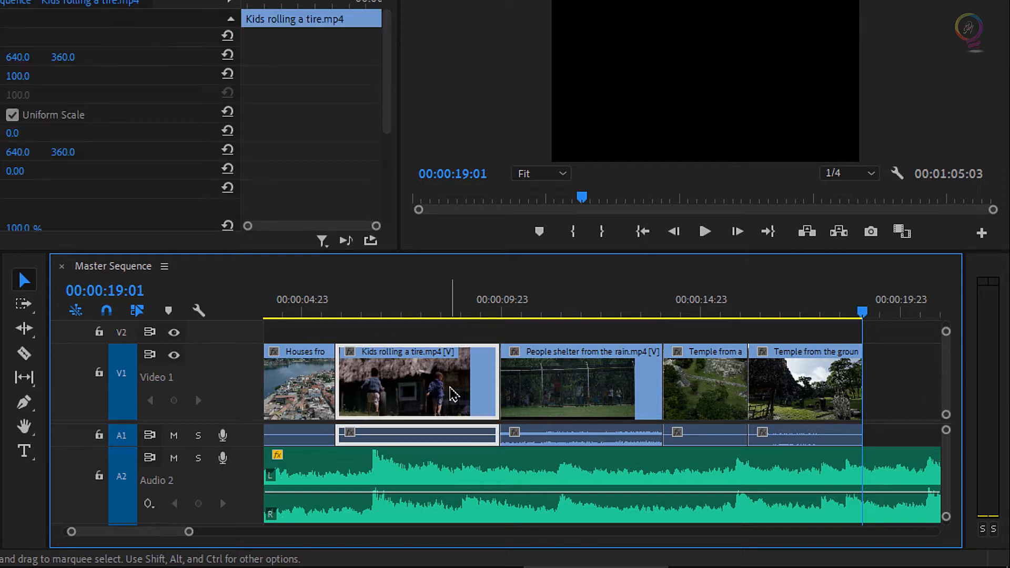
pyautogui.moveTo(452, 393)
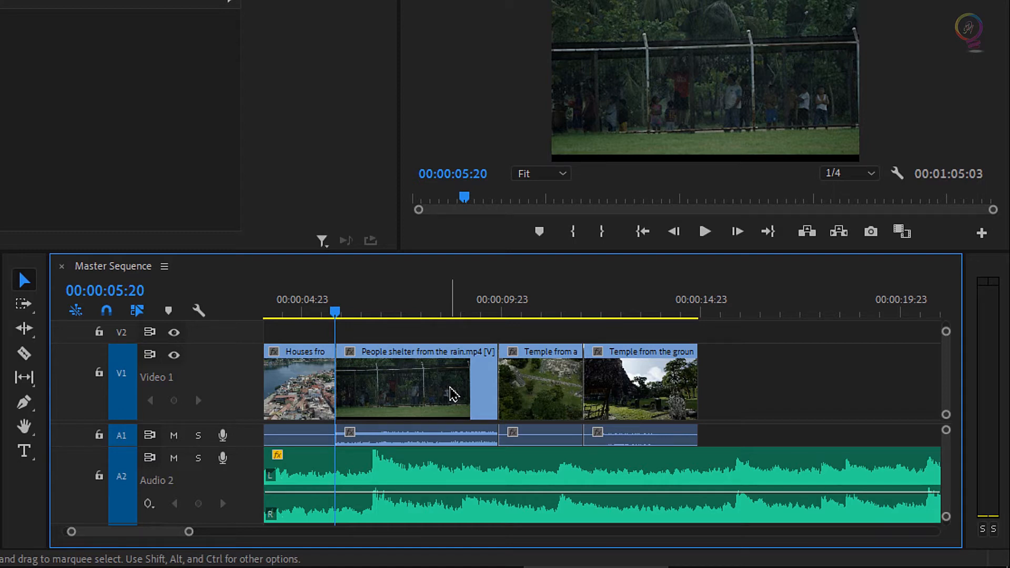
# - Undo the ripple delete, then delete the Houses, People shelter and Temple from the ground clips, leaving gaps
pyautogui.press('ctrl+z')
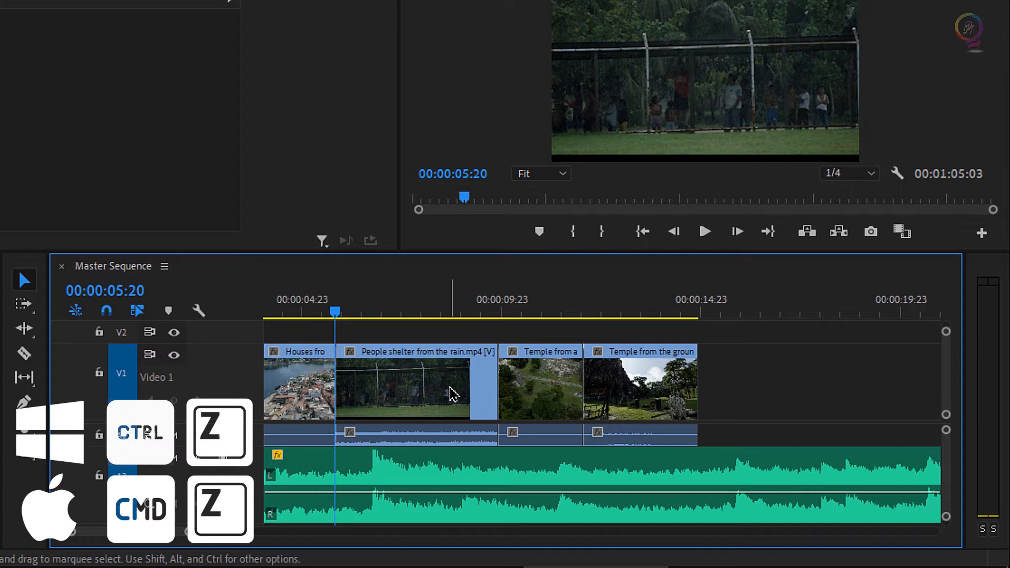
pyautogui.press('ctrl+z')
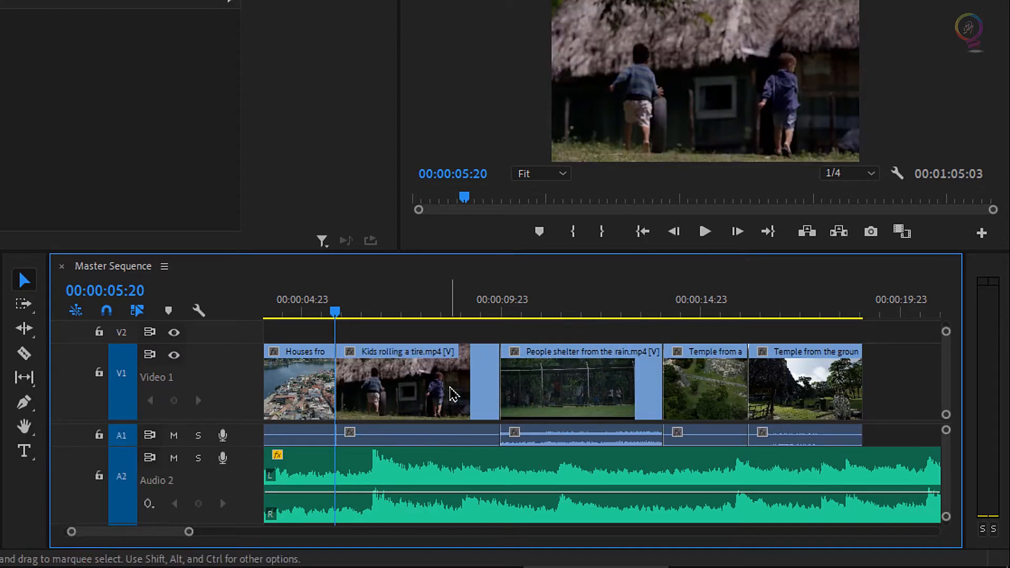
pyautogui.moveTo(851, 409)
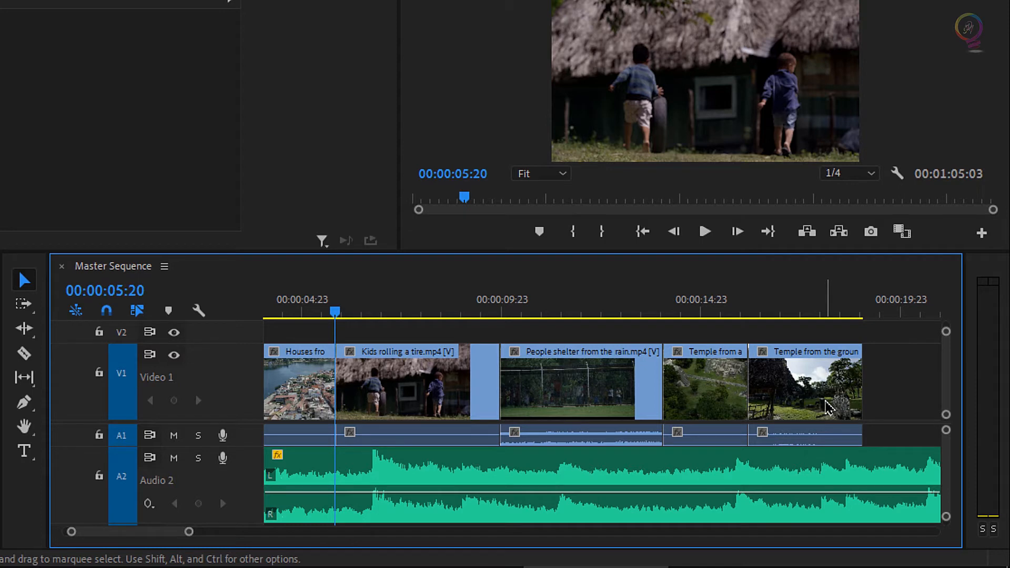
pyautogui.moveTo(828, 406)
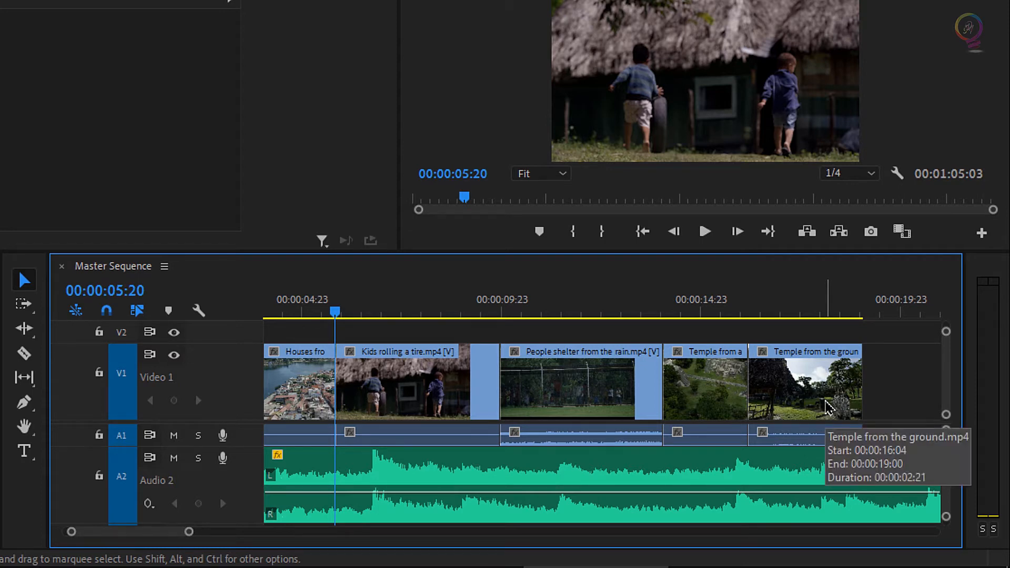
pyautogui.click(805, 382)
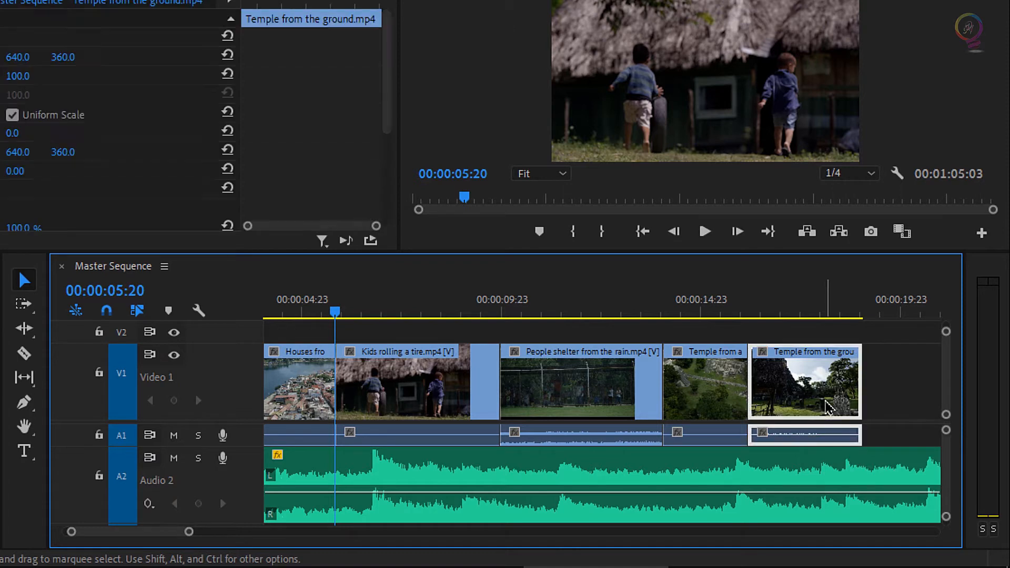
pyautogui.moveTo(814, 386)
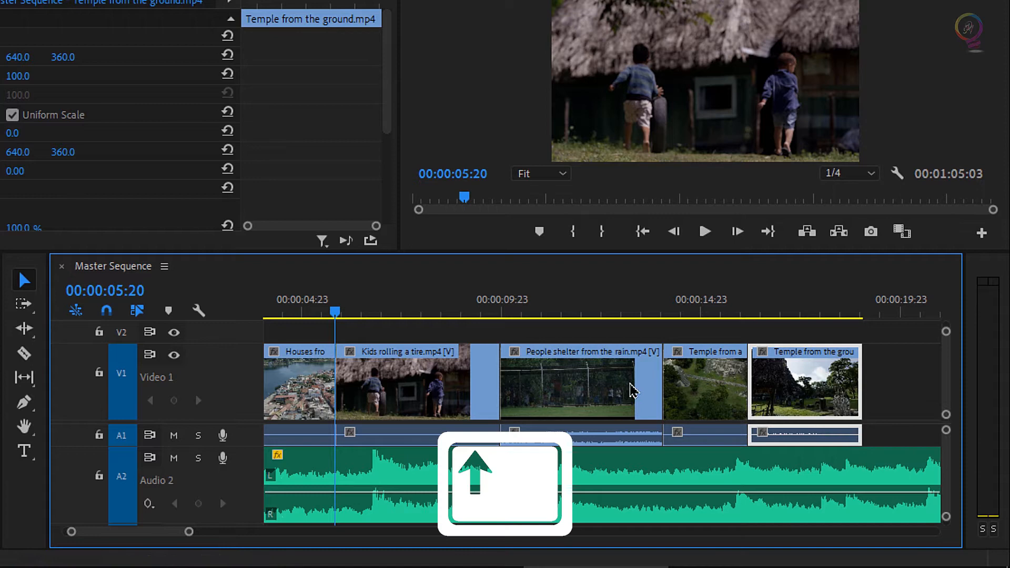
pyautogui.moveTo(591, 397)
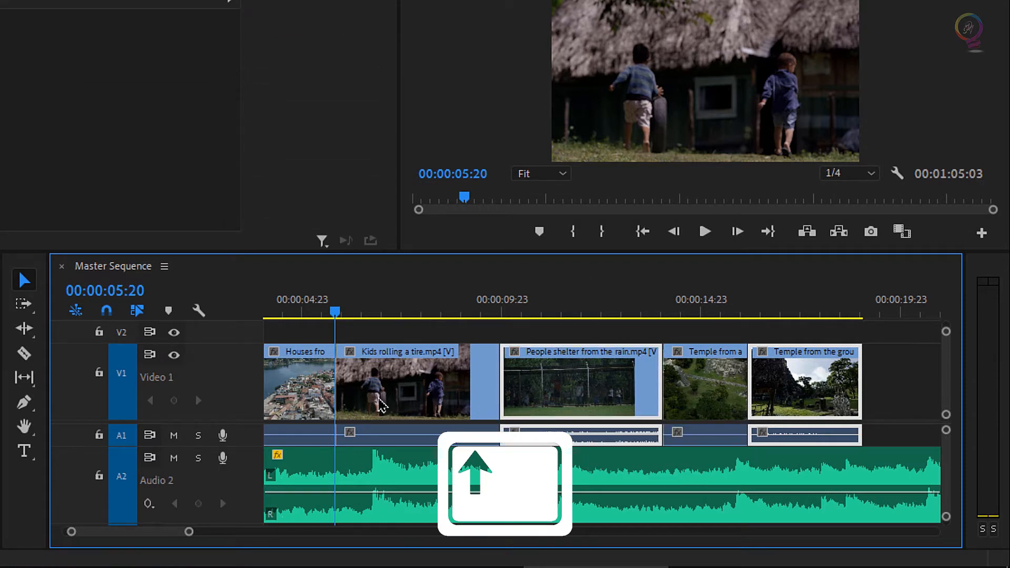
pyautogui.moveTo(315, 402)
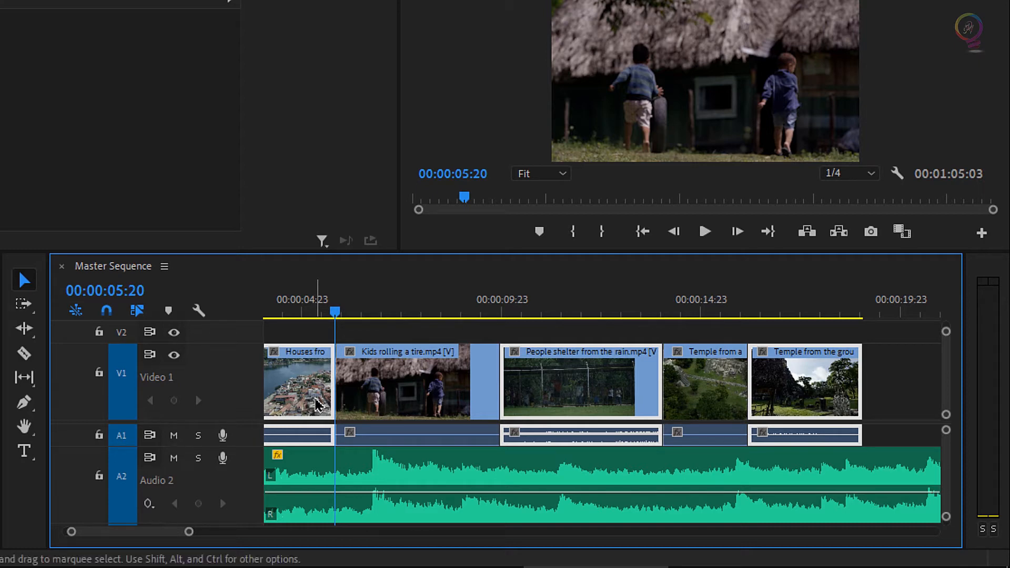
pyautogui.press('delete')
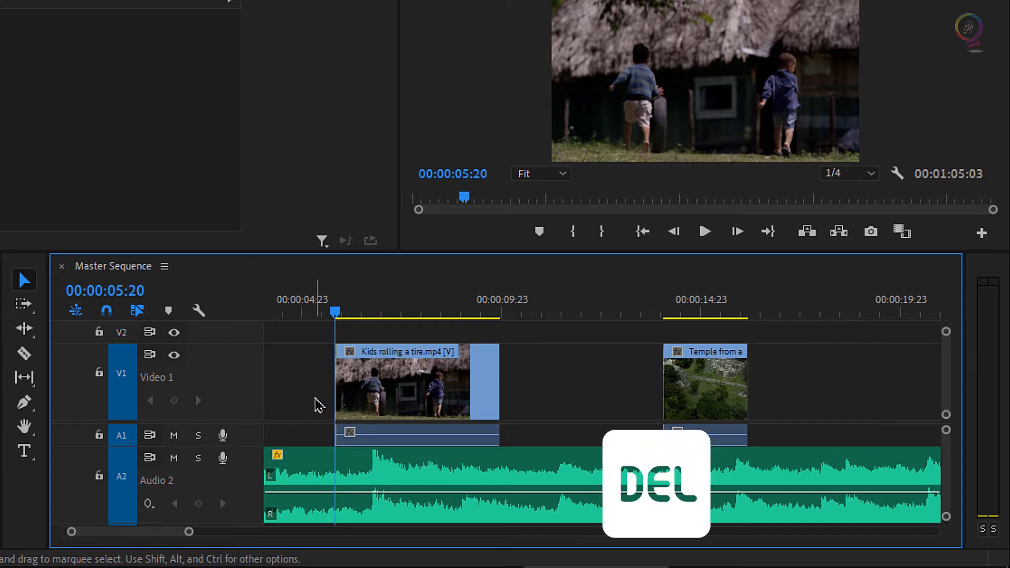
pyautogui.press('Delete')
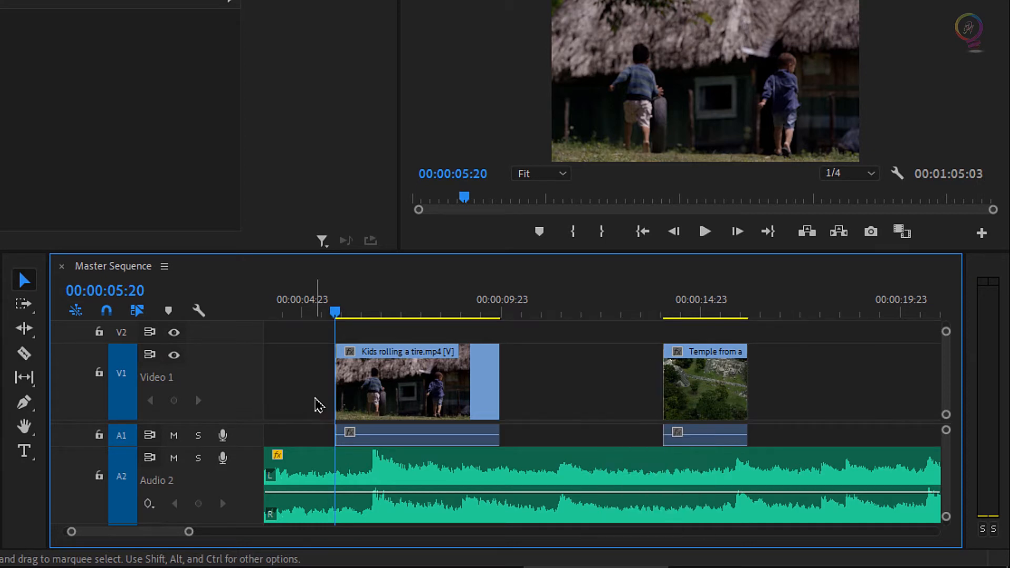
# - Restore the clips, then with Track Select Forward delete everything from Kids rolling a tire onward
pyautogui.press('ctrl+z')
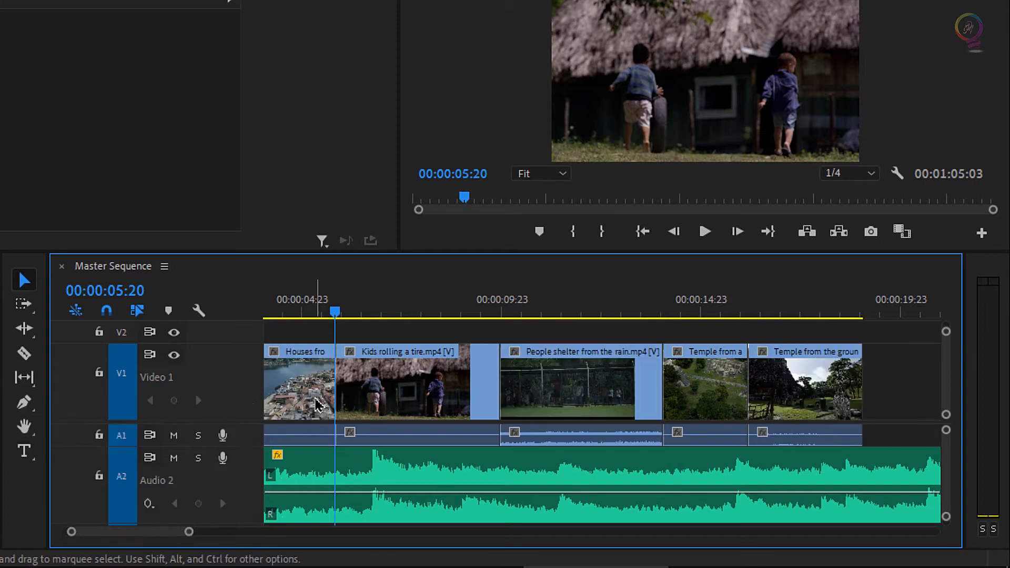
pyautogui.moveTo(23, 304)
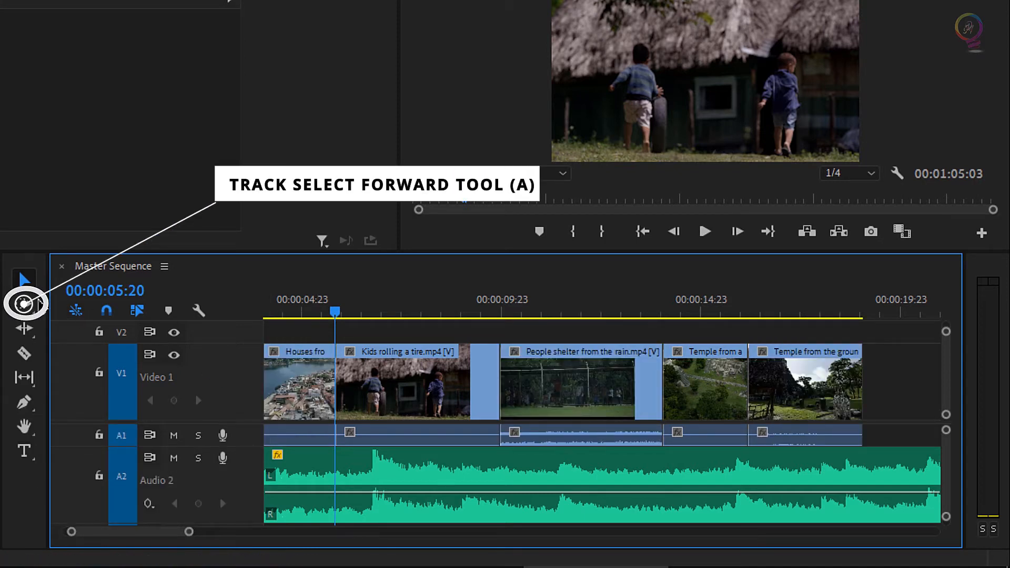
pyautogui.click(23, 304)
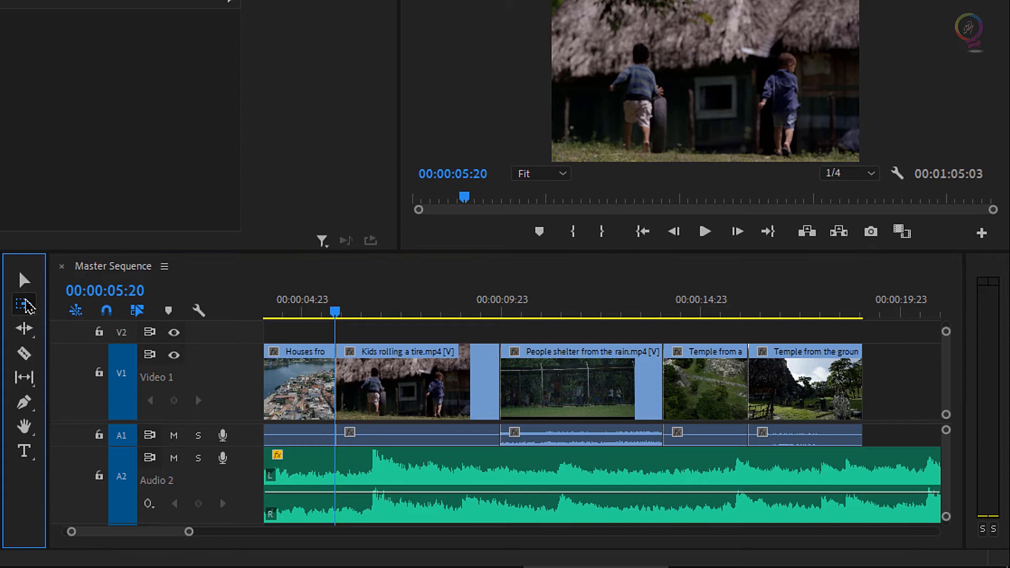
pyautogui.click(24, 304)
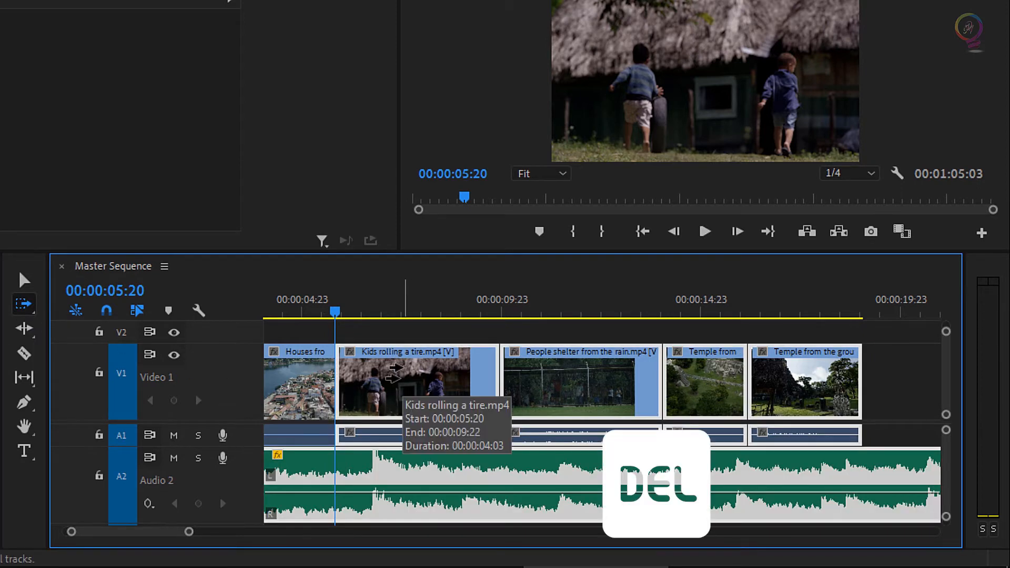
pyautogui.press('Delete')
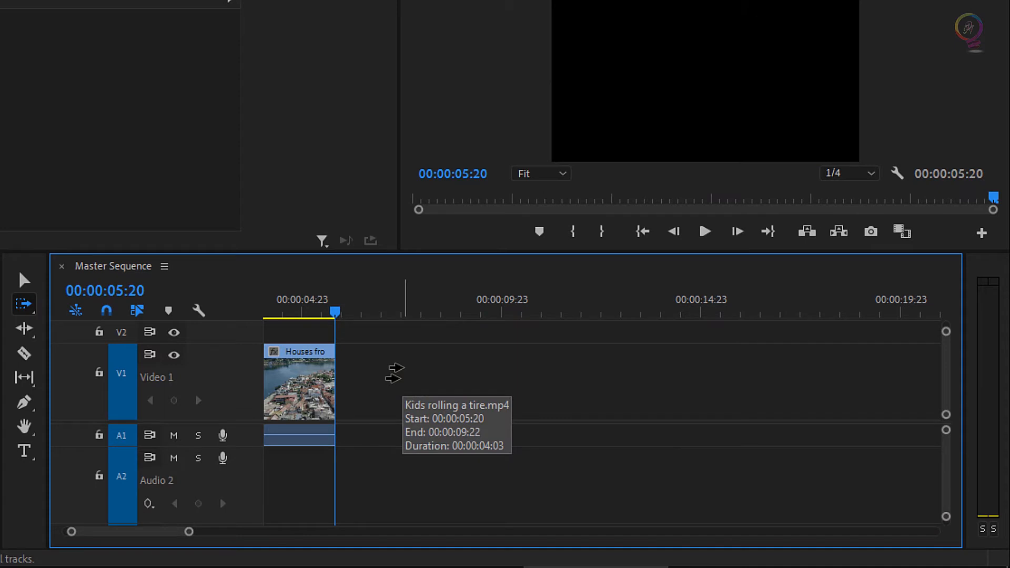
pyautogui.moveTo(394, 374)
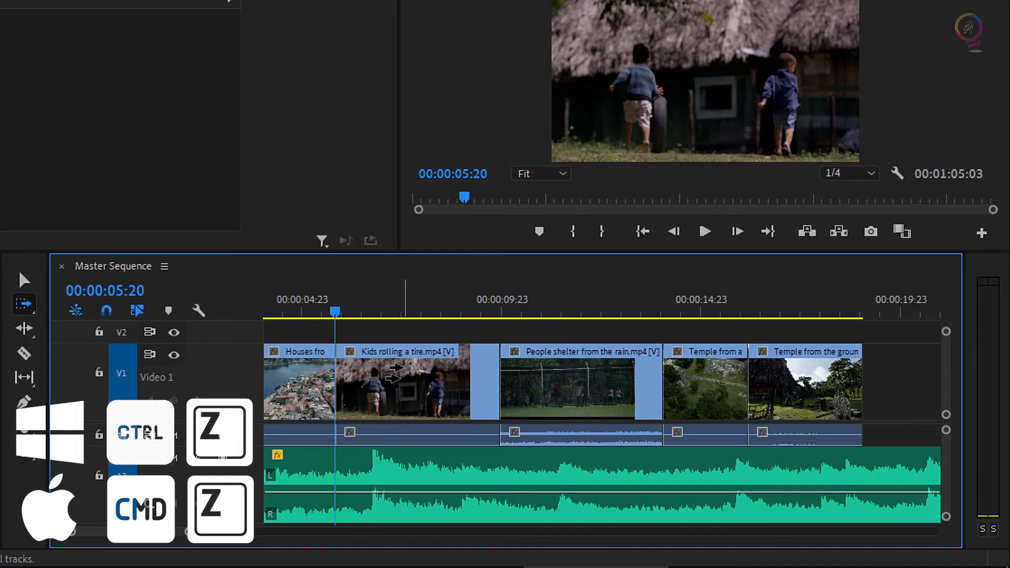
# - Undo the forward deletion so all five video clips and Audio 2 return
pyautogui.press('ctrl+z')
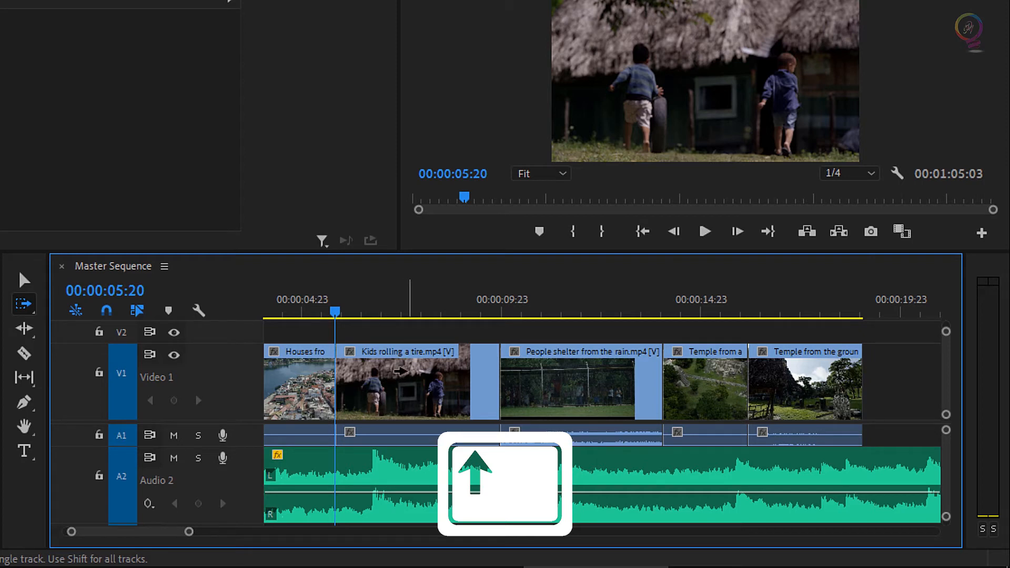
pyautogui.moveTo(419, 373)
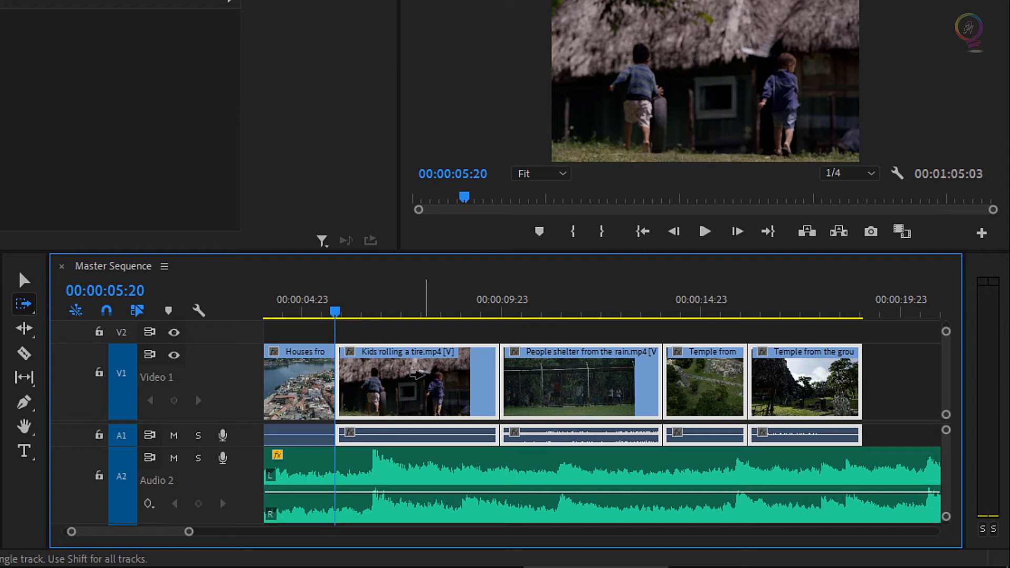
# - Toggle Linked Selection off, select forward from Kids rolling a tire on Video 1 only, then re-enable linking
pyautogui.click(139, 311)
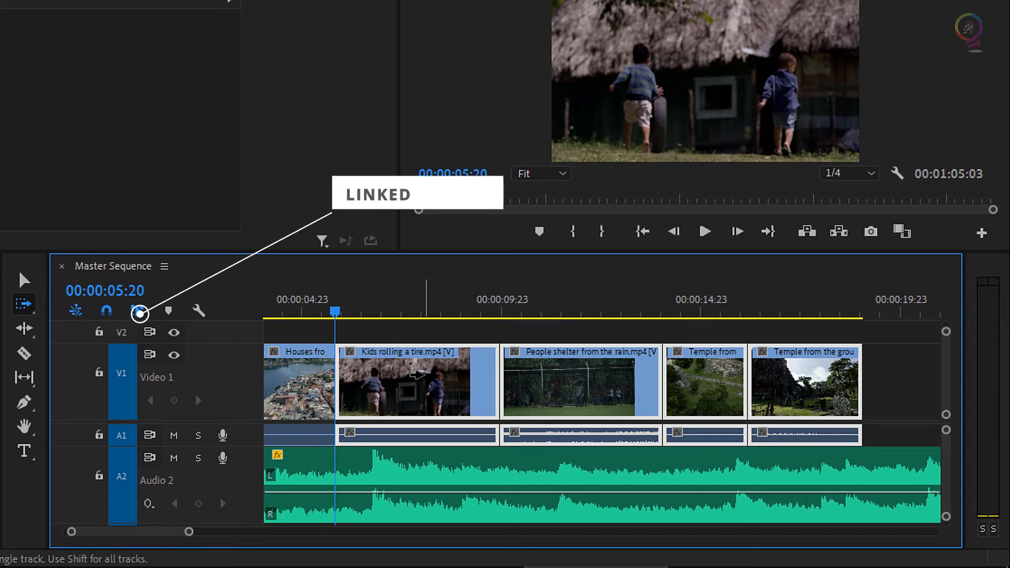
pyautogui.click(137, 310)
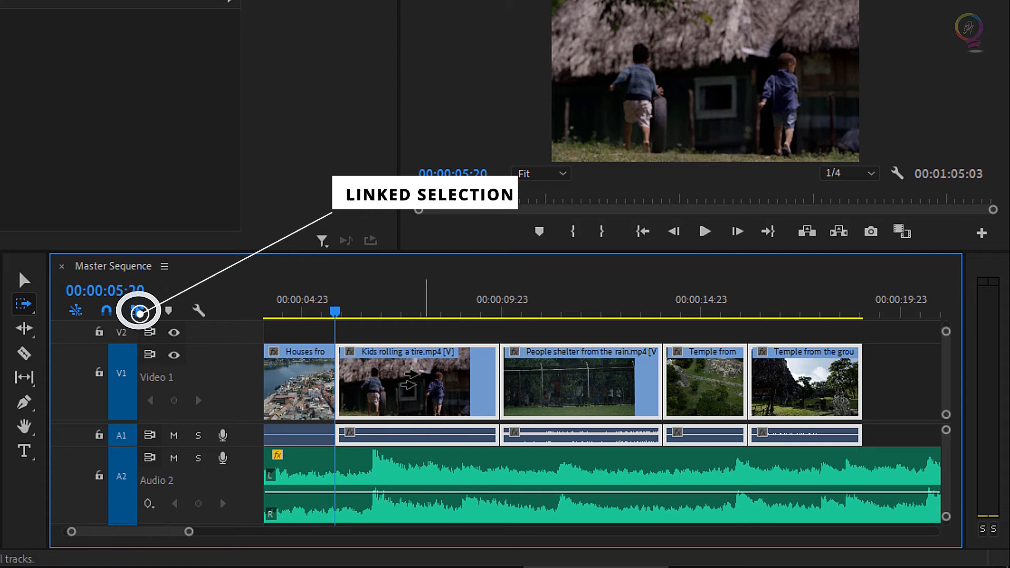
pyautogui.moveTo(136, 311)
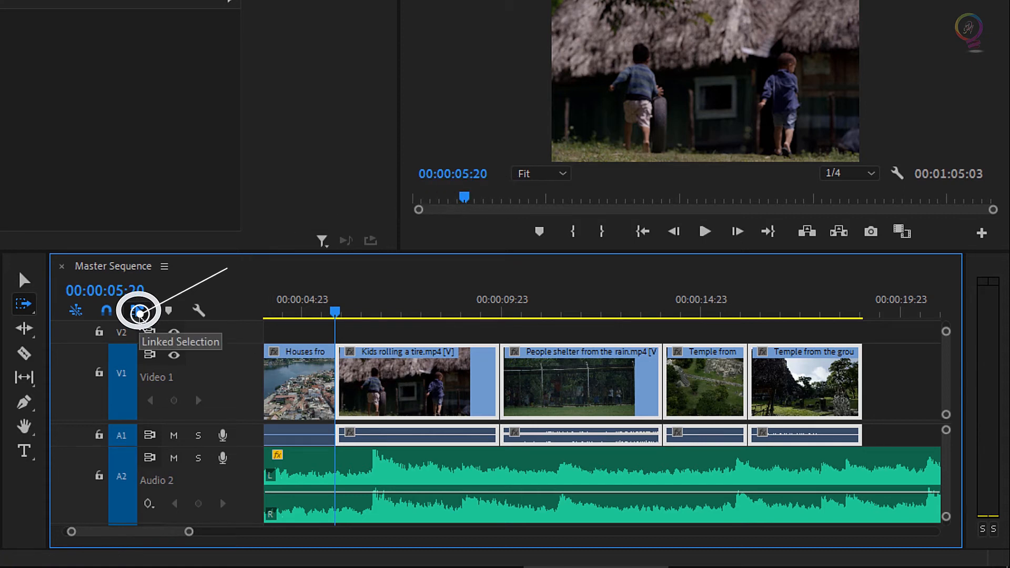
pyautogui.click(137, 311)
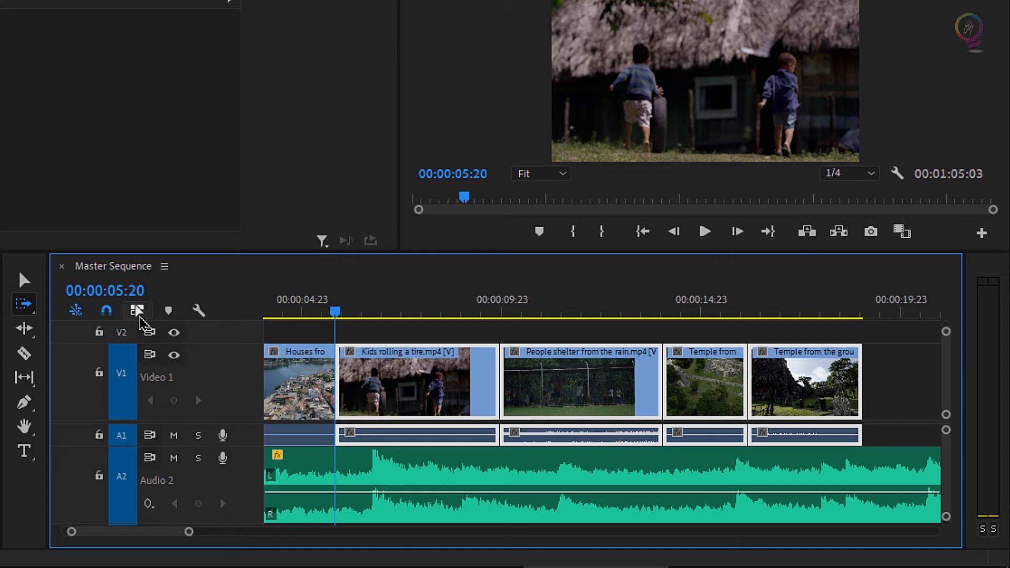
pyautogui.click(137, 311)
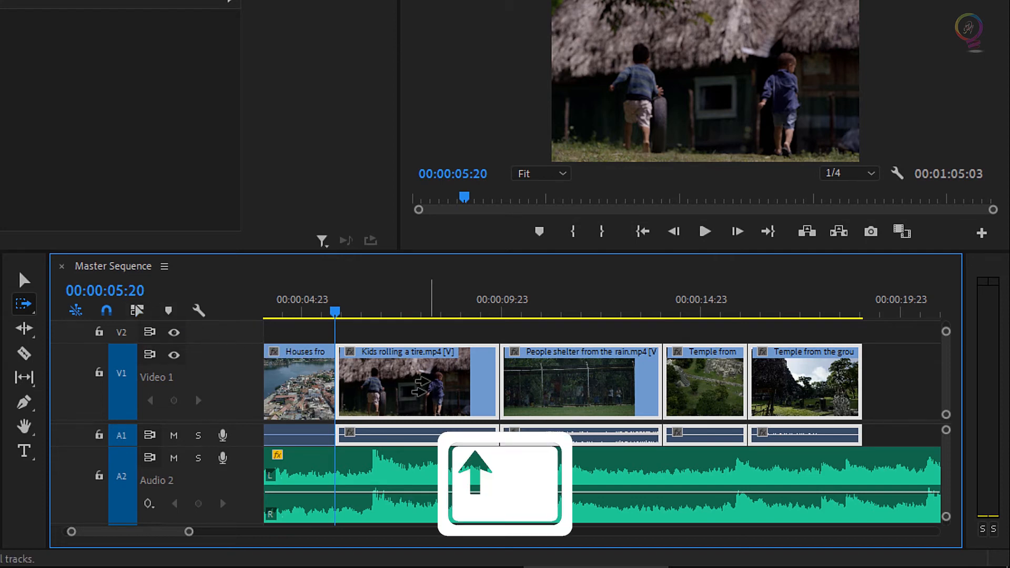
pyautogui.moveTo(416, 387)
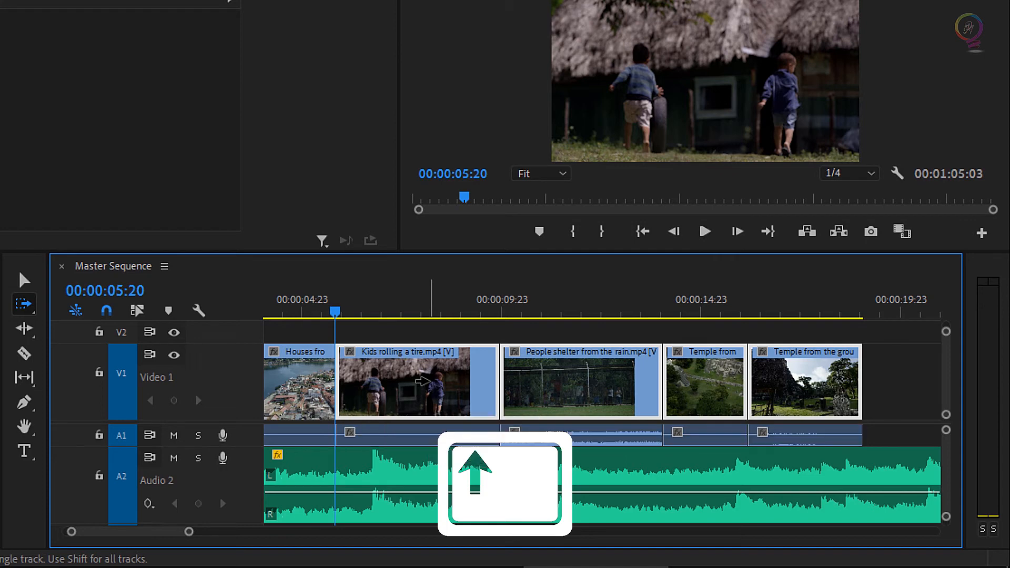
pyautogui.moveTo(417, 380)
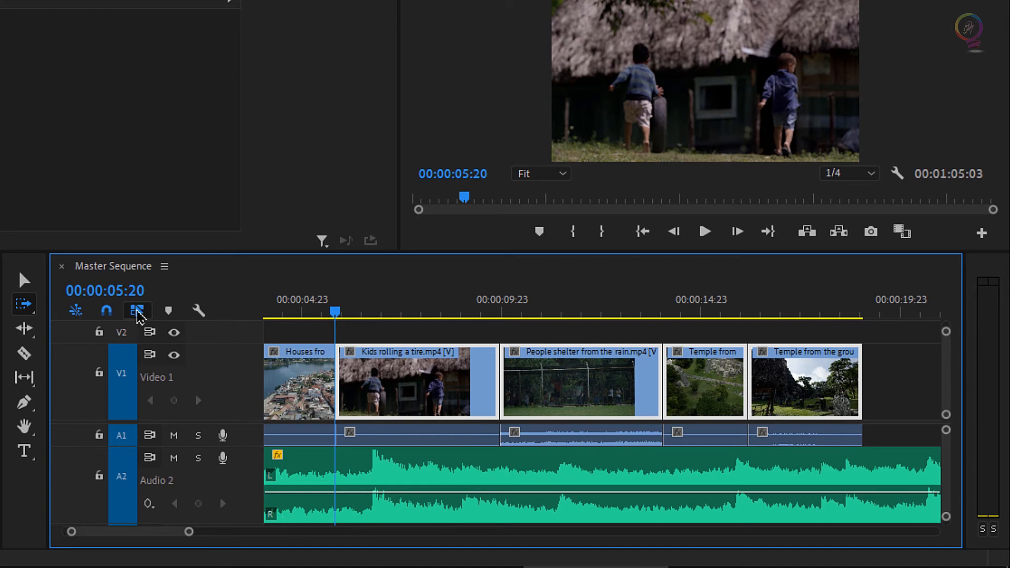
pyautogui.click(137, 311)
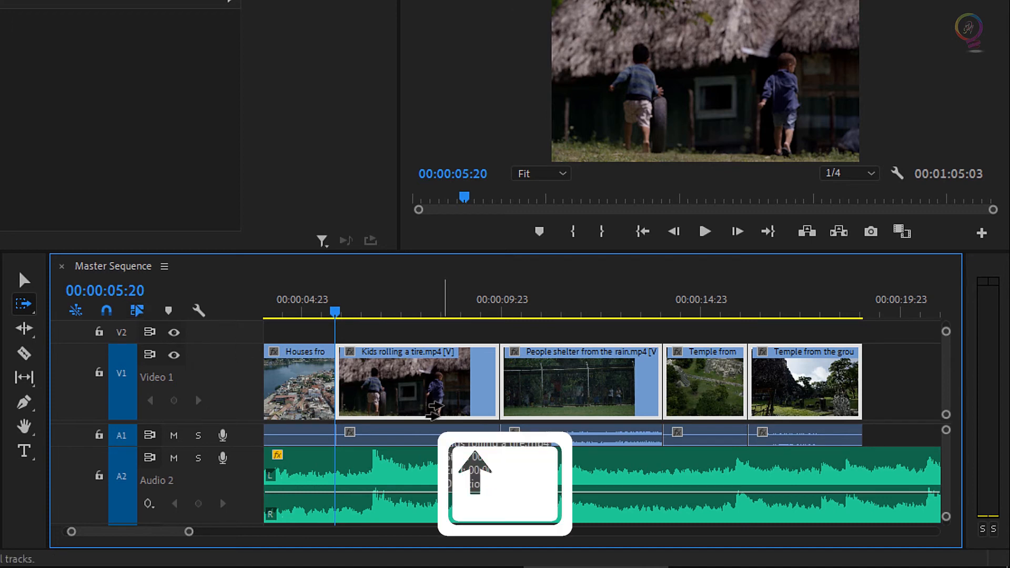